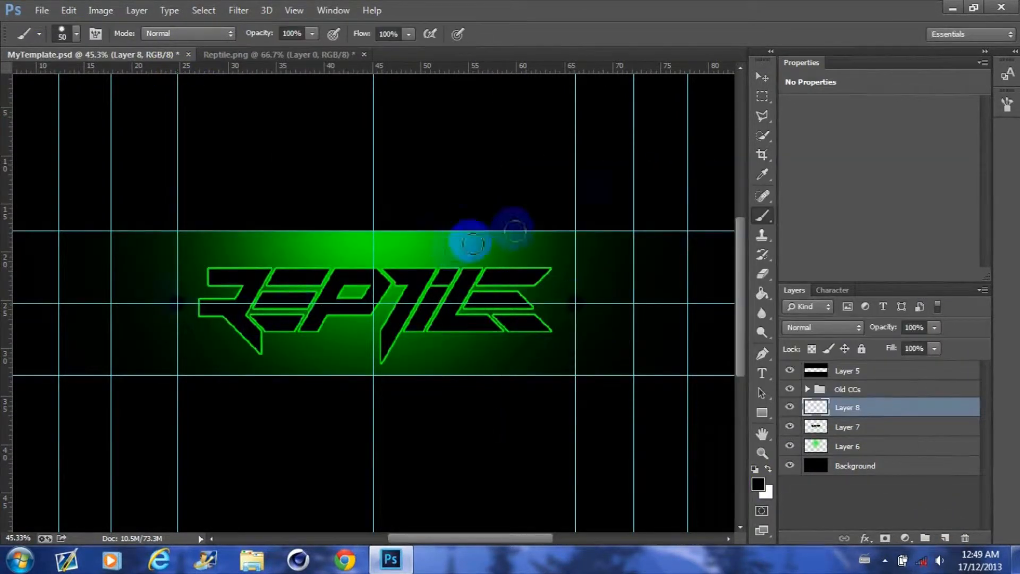
- Apply a Perspective transform to the REPTILE logo layer for a slanted look
{"action": "right_click", "coordinate": [847, 407]}
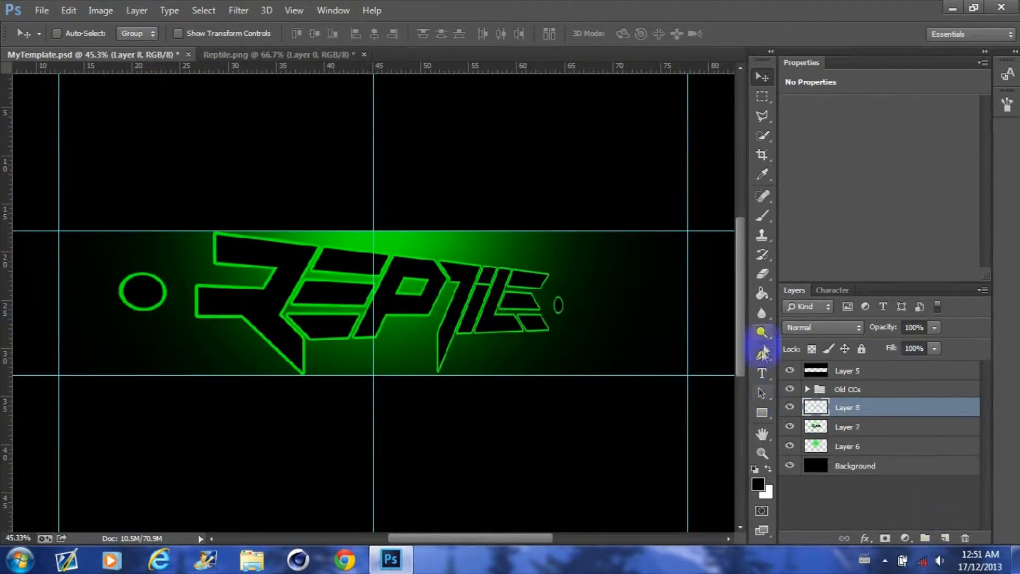
- Fill the Pen-drawn swoosh path sweeping from the logo's left side
{"action": "left_click", "coordinate": [764, 353]}
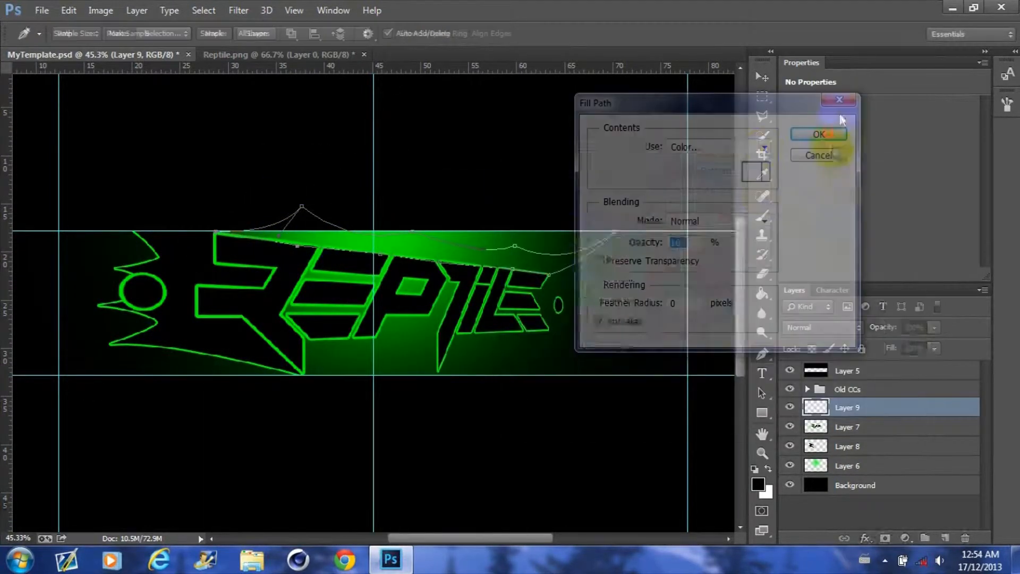
{"action": "left_click", "coordinate": [818, 134]}
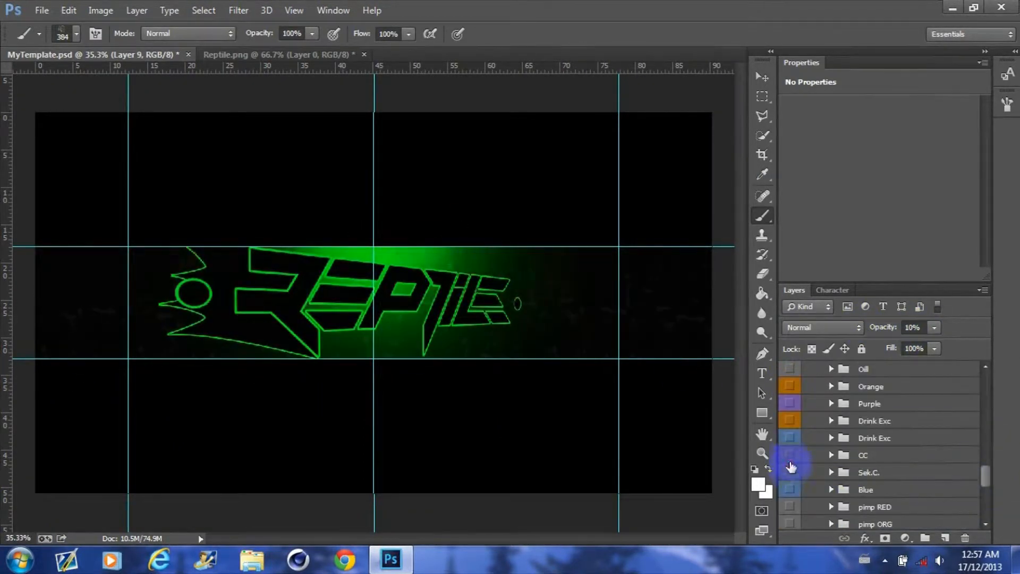
- Scroll the layer list to reach the Particles layers in Stocks and CC's.psd
{"action": "scroll", "scroll_direction": "down", "scroll_amount": 3}
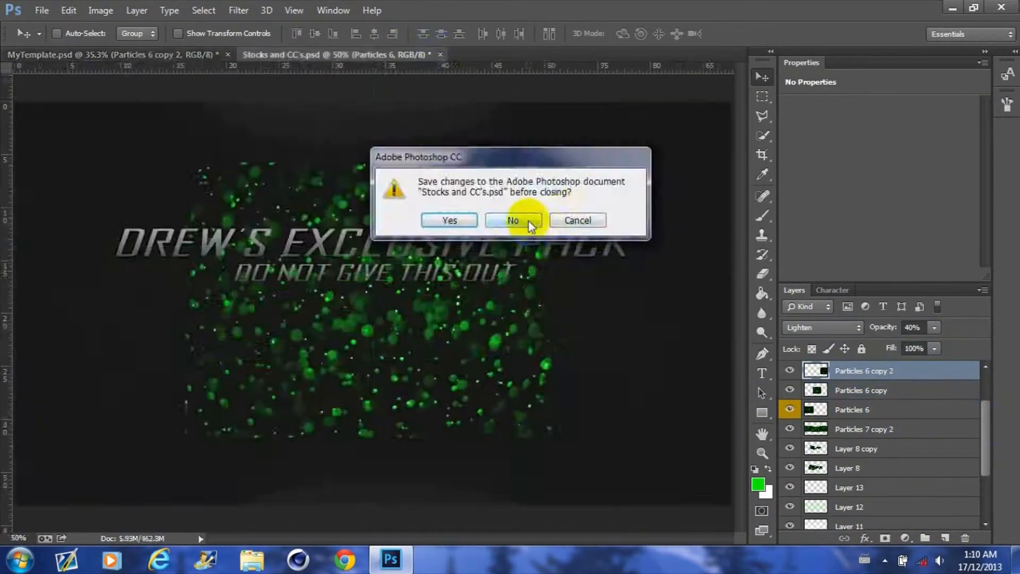
- Answer No to the save prompt, closing the stock pack unsaved
{"action": "left_click", "coordinate": [512, 220]}
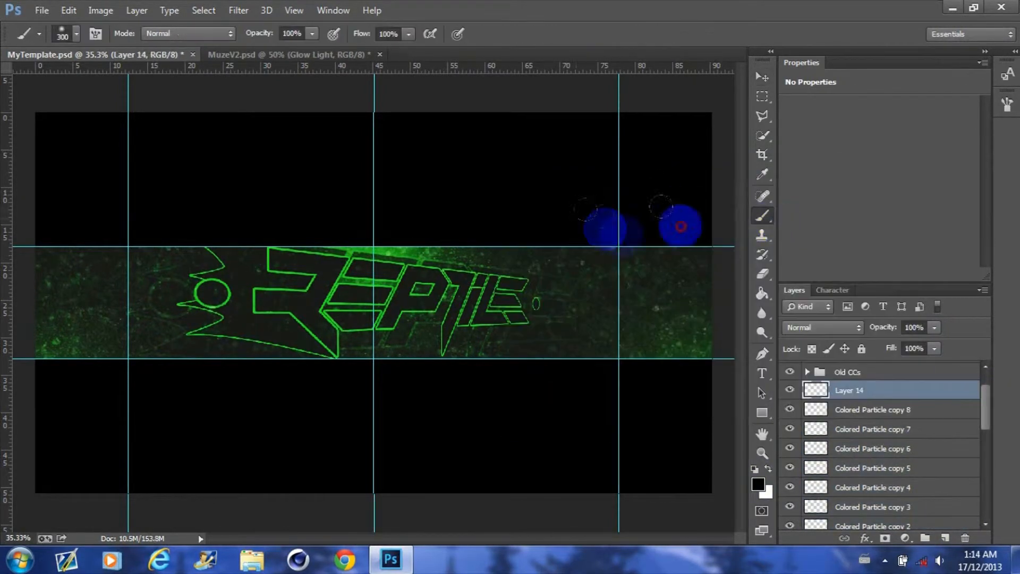
- Merge the particle layers with the logo via the layer context menu
{"action": "right_click", "coordinate": [849, 390]}
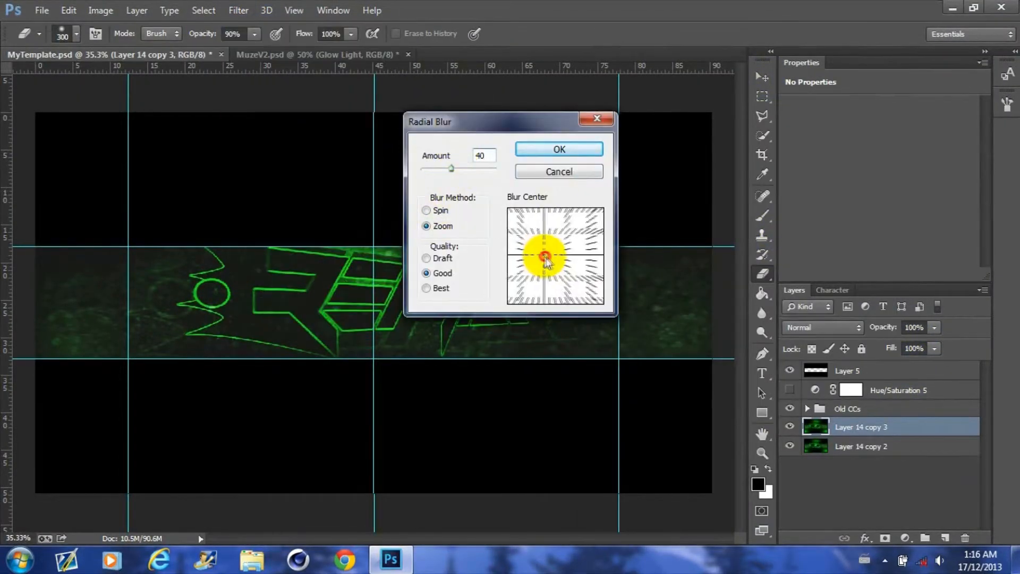
- Apply the zoom radial blur, then drag Hue to -168 for a pink-magenta tint
{"action": "left_click", "coordinate": [558, 148]}
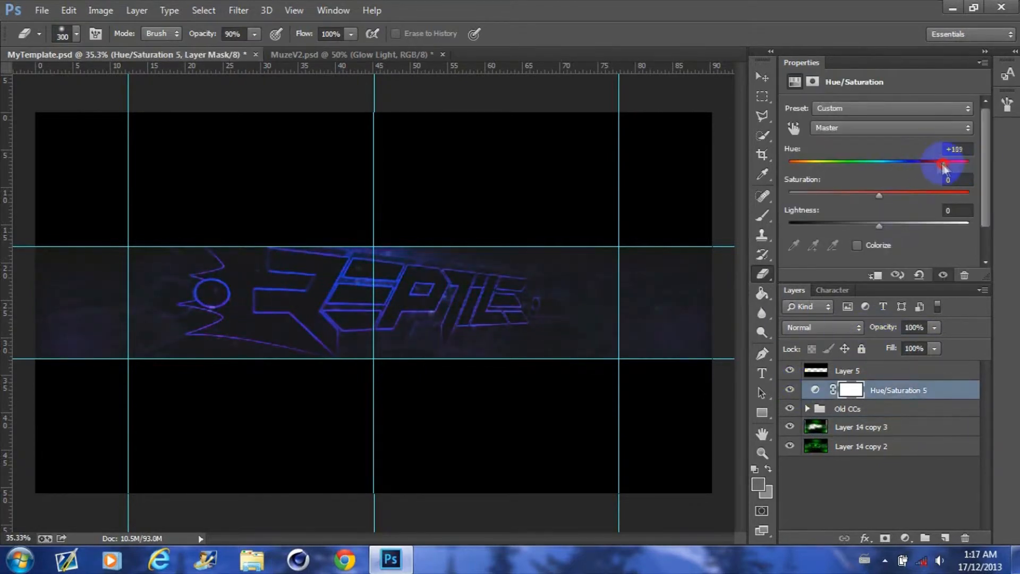
{"action": "left_click_drag", "start_coordinate": [943, 164], "coordinate": [806, 164]}
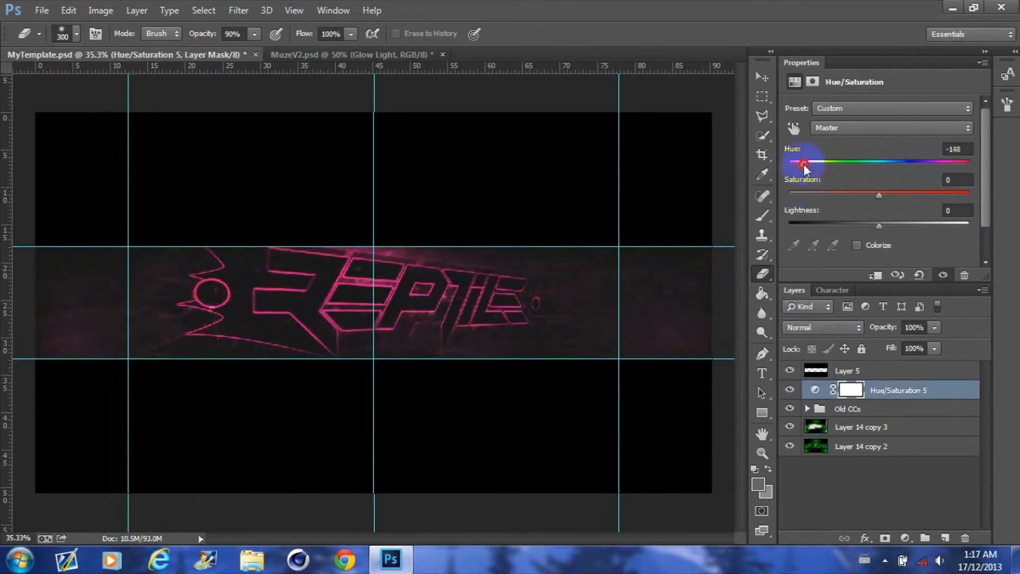